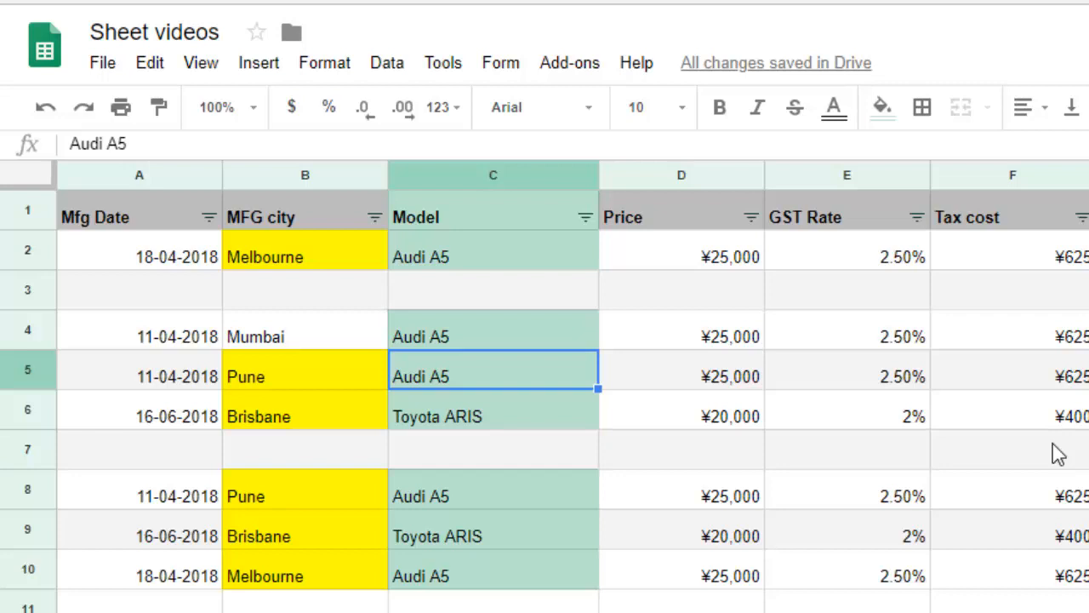
mouse_move(641, 355)
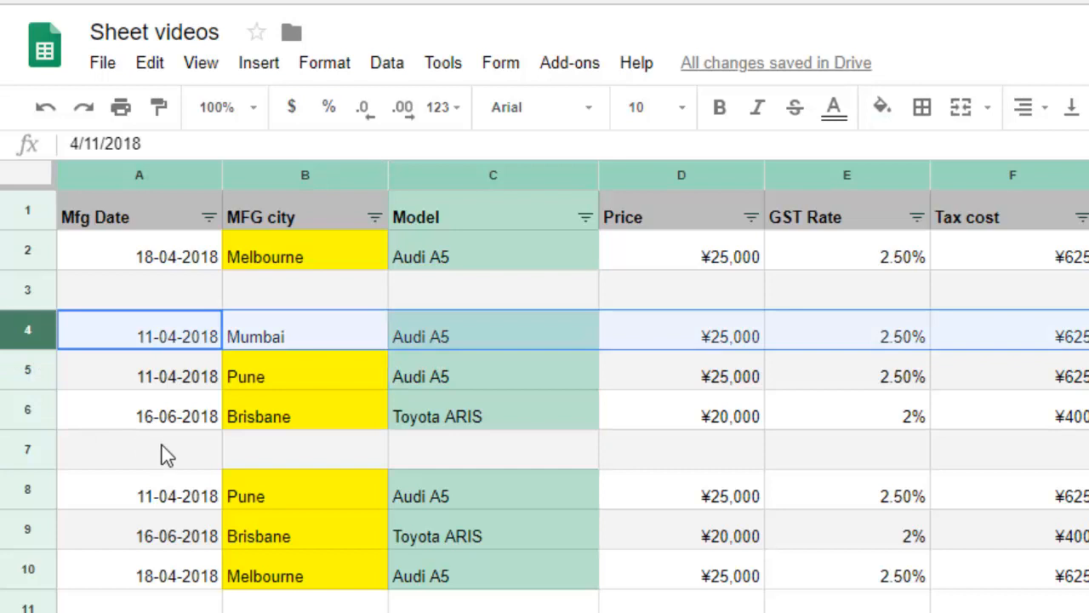
mouse_move(47, 352)
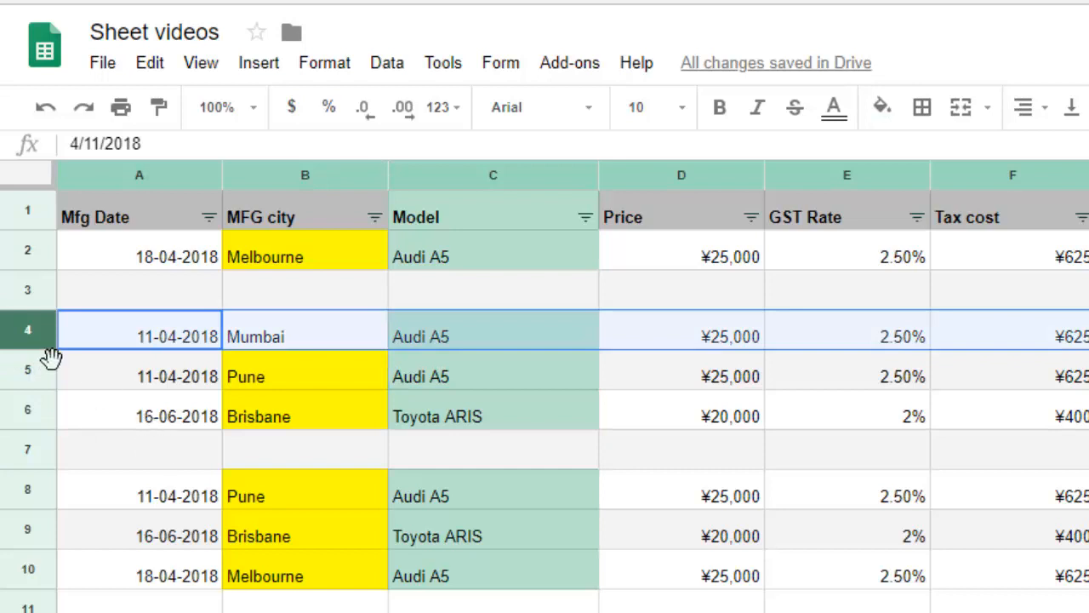
mouse_move(270, 463)
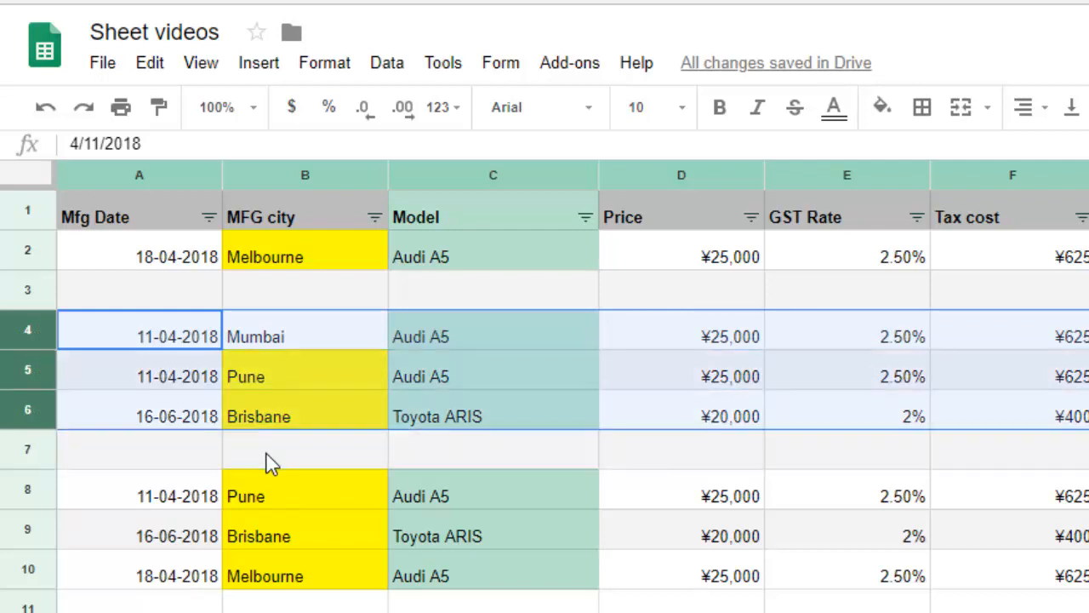
mouse_move(20, 333)
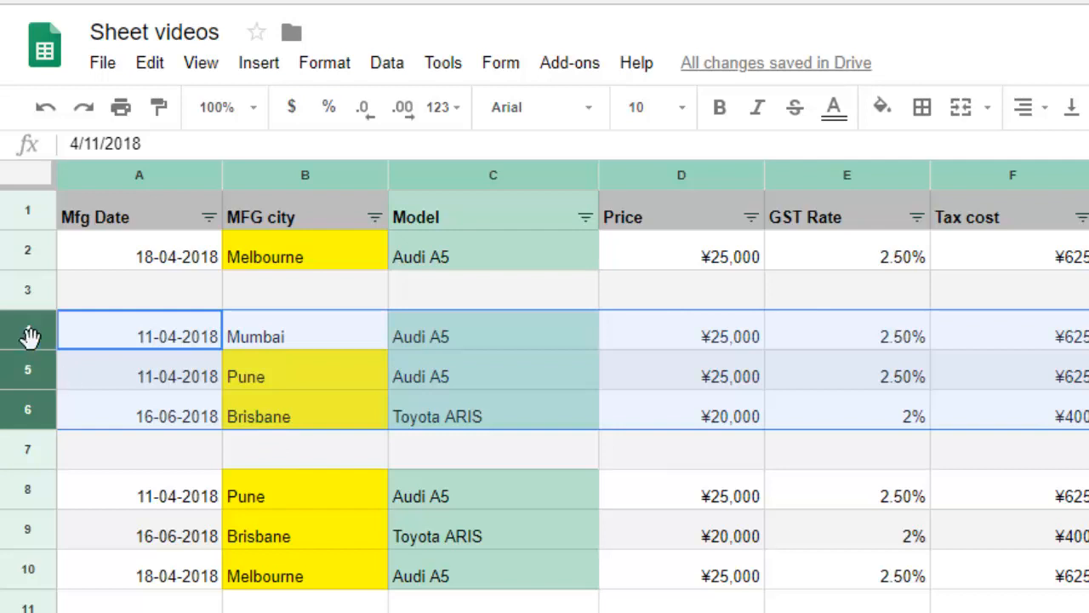
Insert three blank rows above row 4, shifting Mumbai, Pune and Brisbane down
right_click(25, 337)
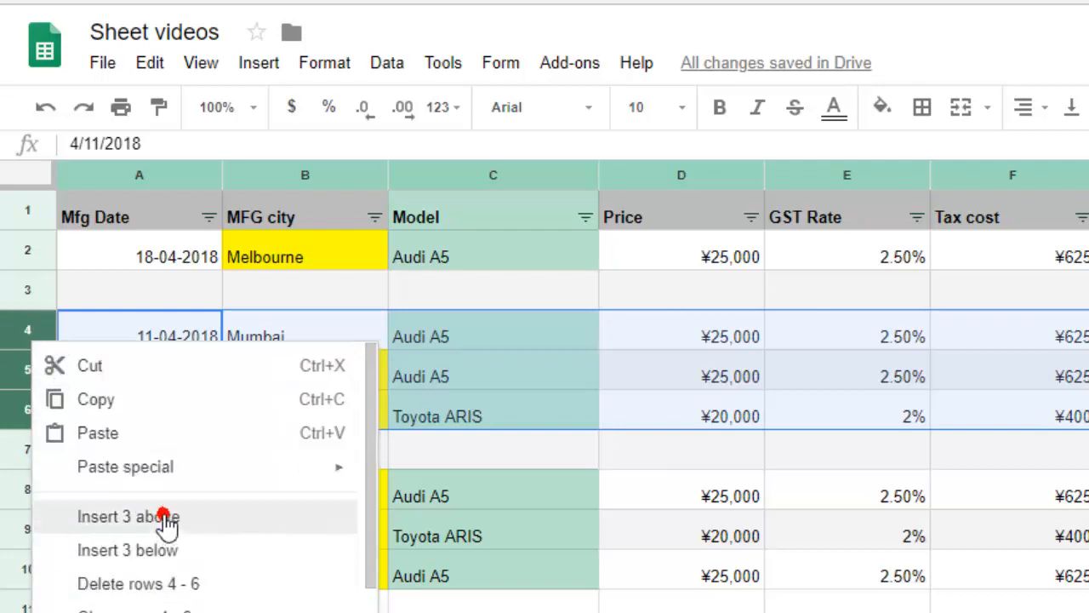
click(128, 516)
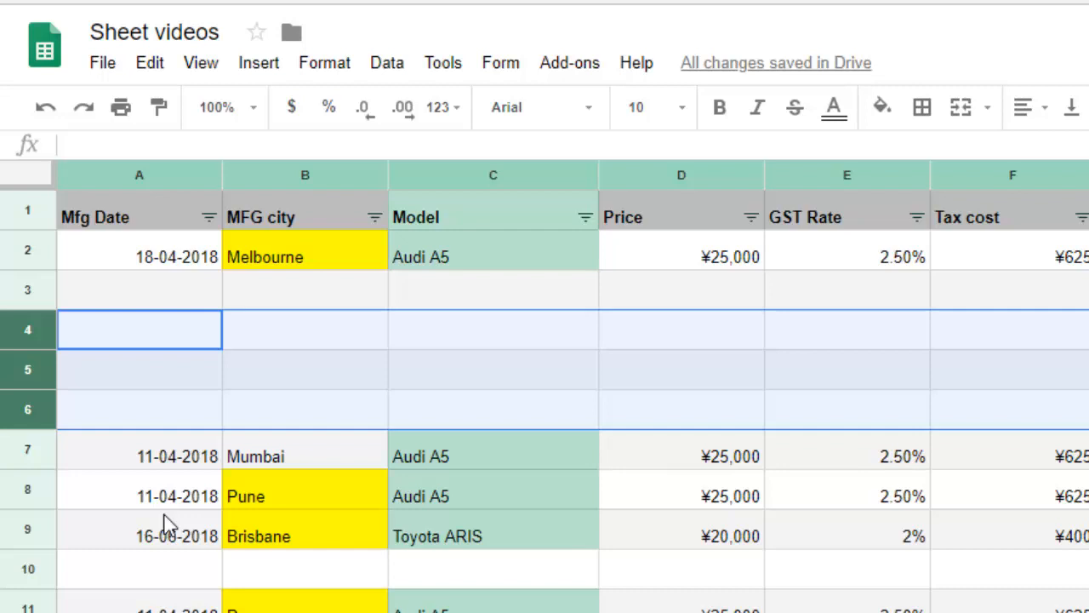
click(846, 176)
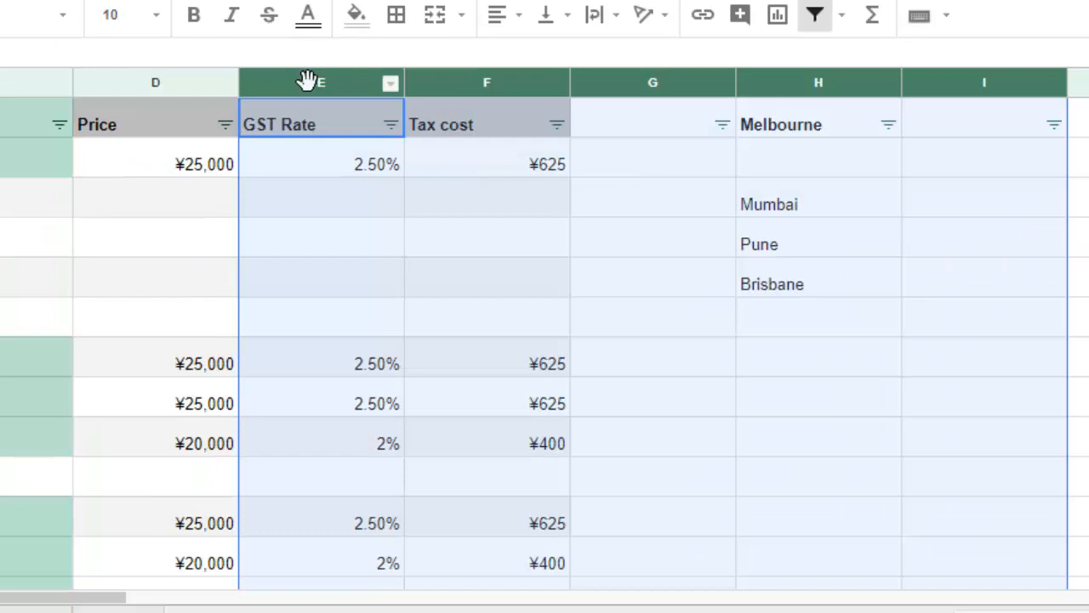
Bring up the column actions for the selected columns E through I
right_click(317, 82)
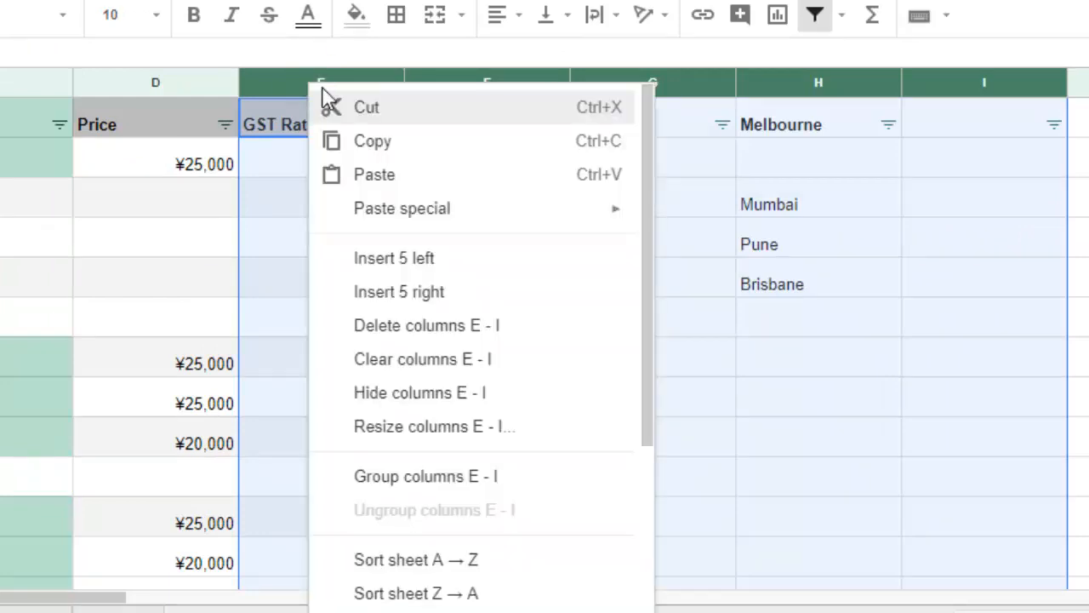
mouse_move(456, 408)
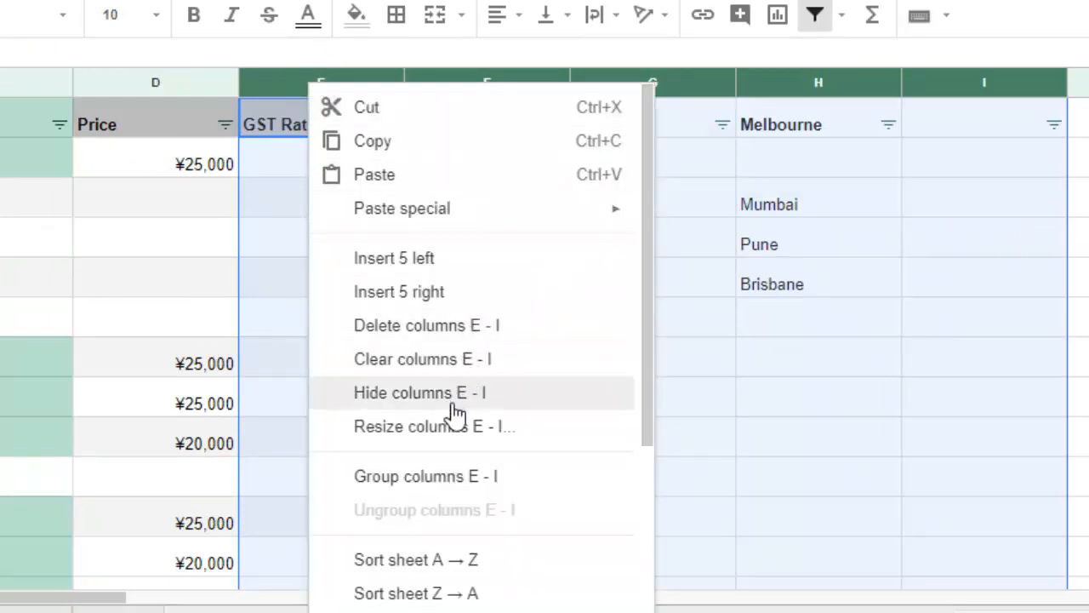
mouse_move(424, 298)
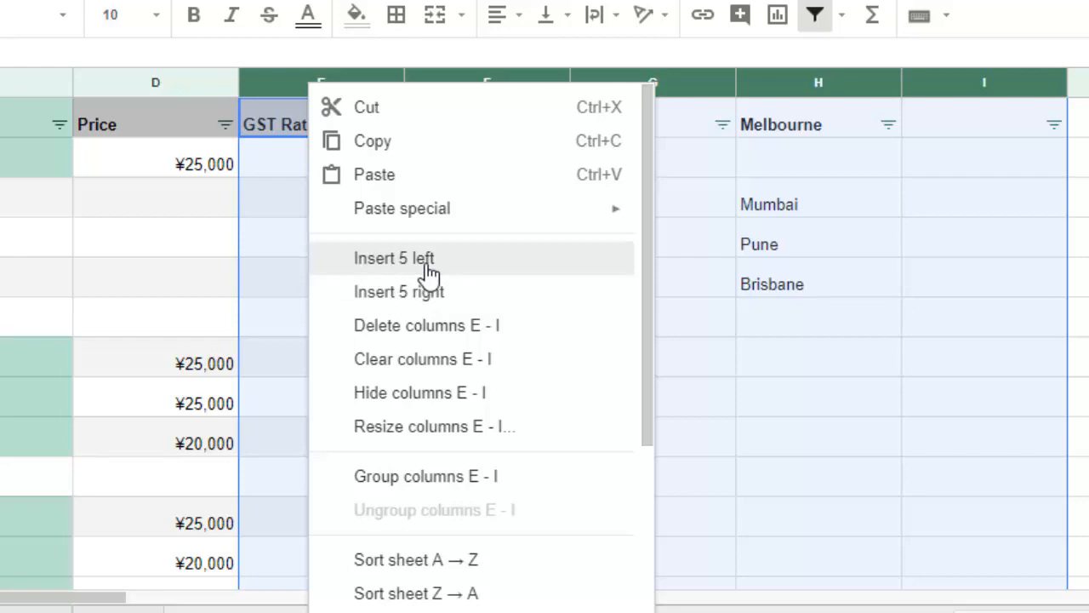
mouse_move(432, 265)
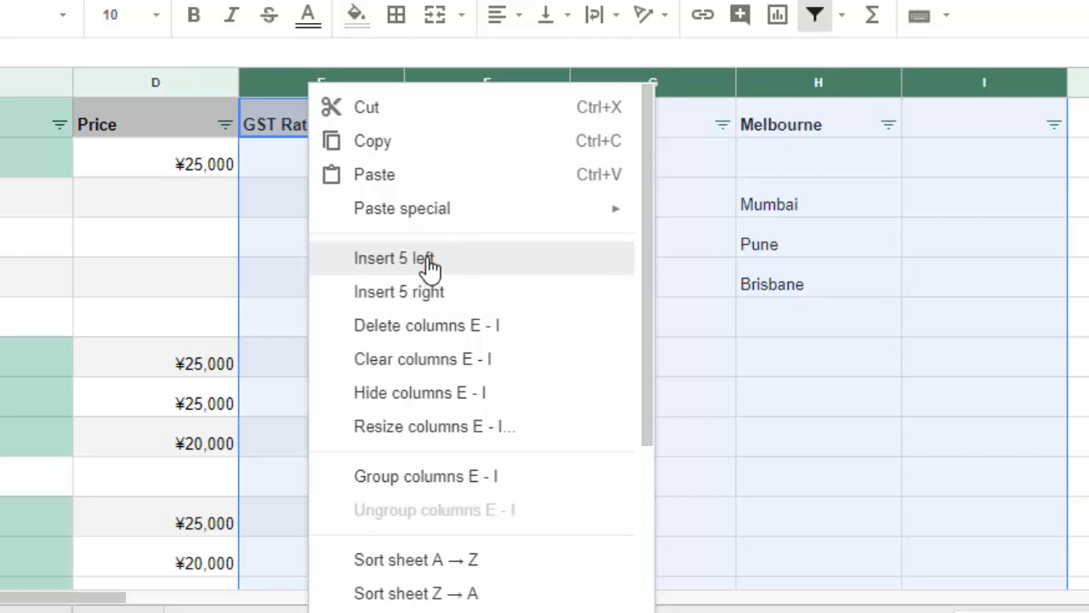
Insert five blank columns left of E, then undo so GST Rate and Tax cost return to E–F
click(390, 259)
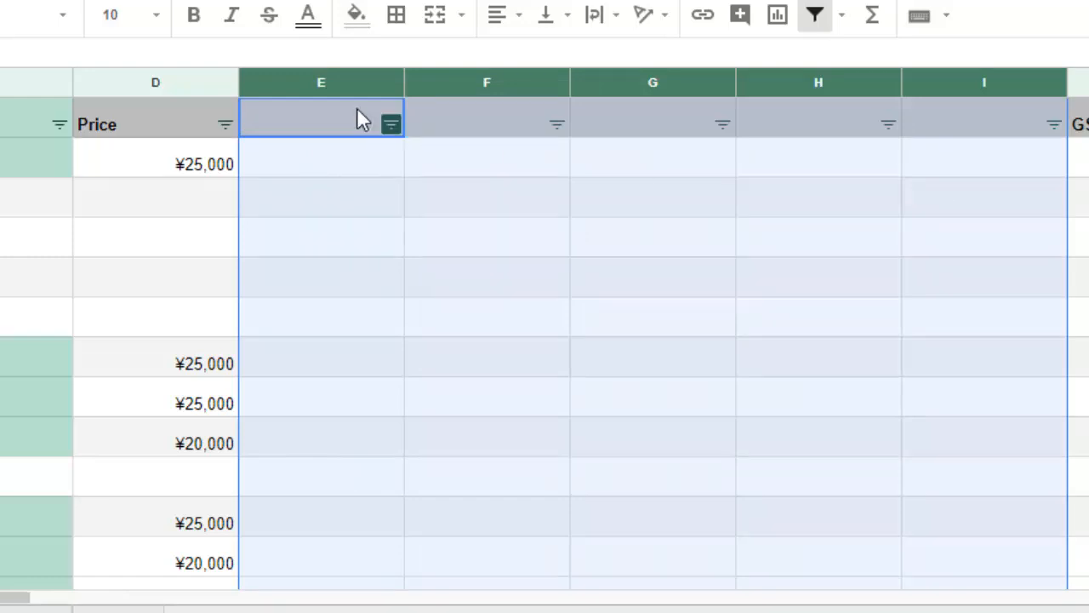
right_click(320, 119)
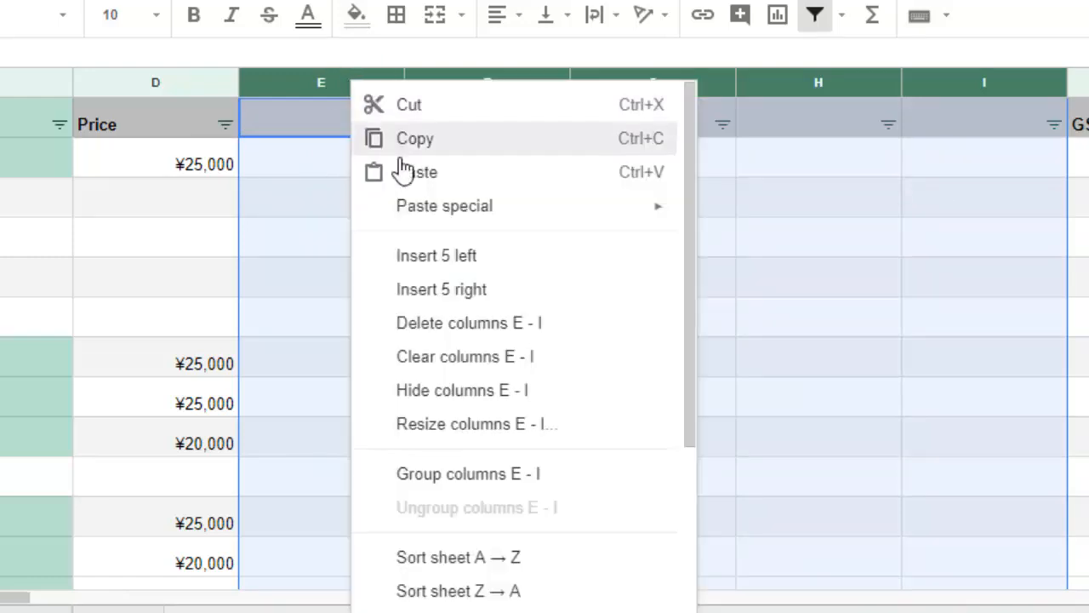
mouse_move(485, 326)
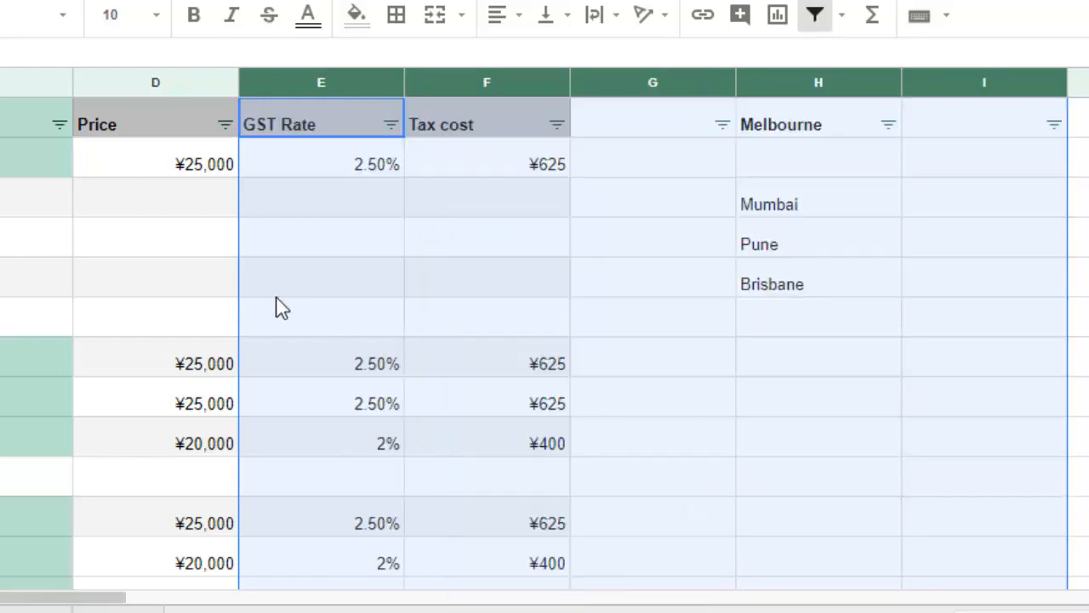
click(320, 317)
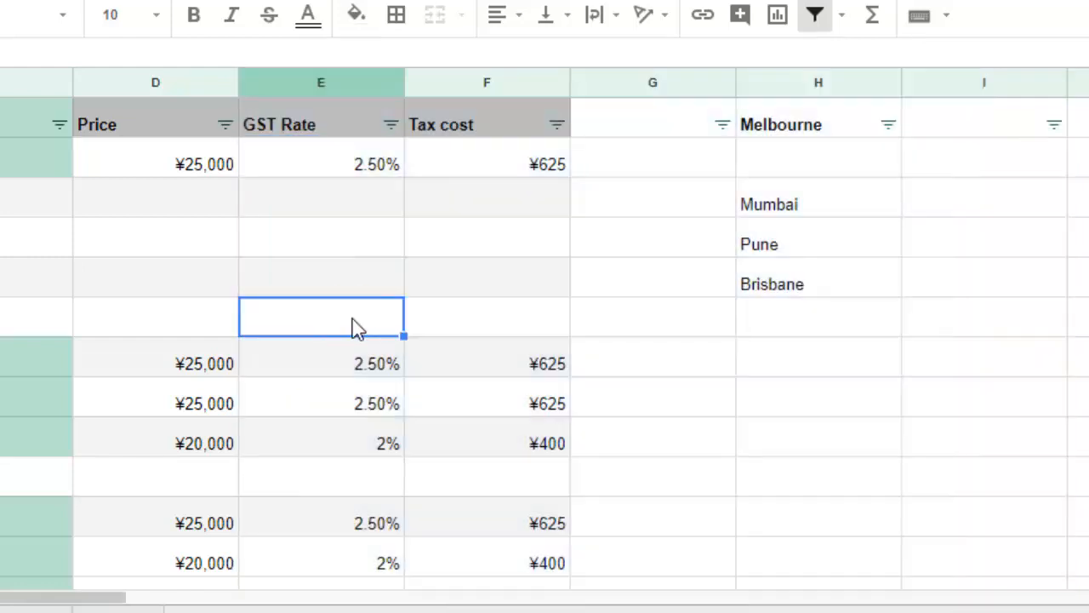